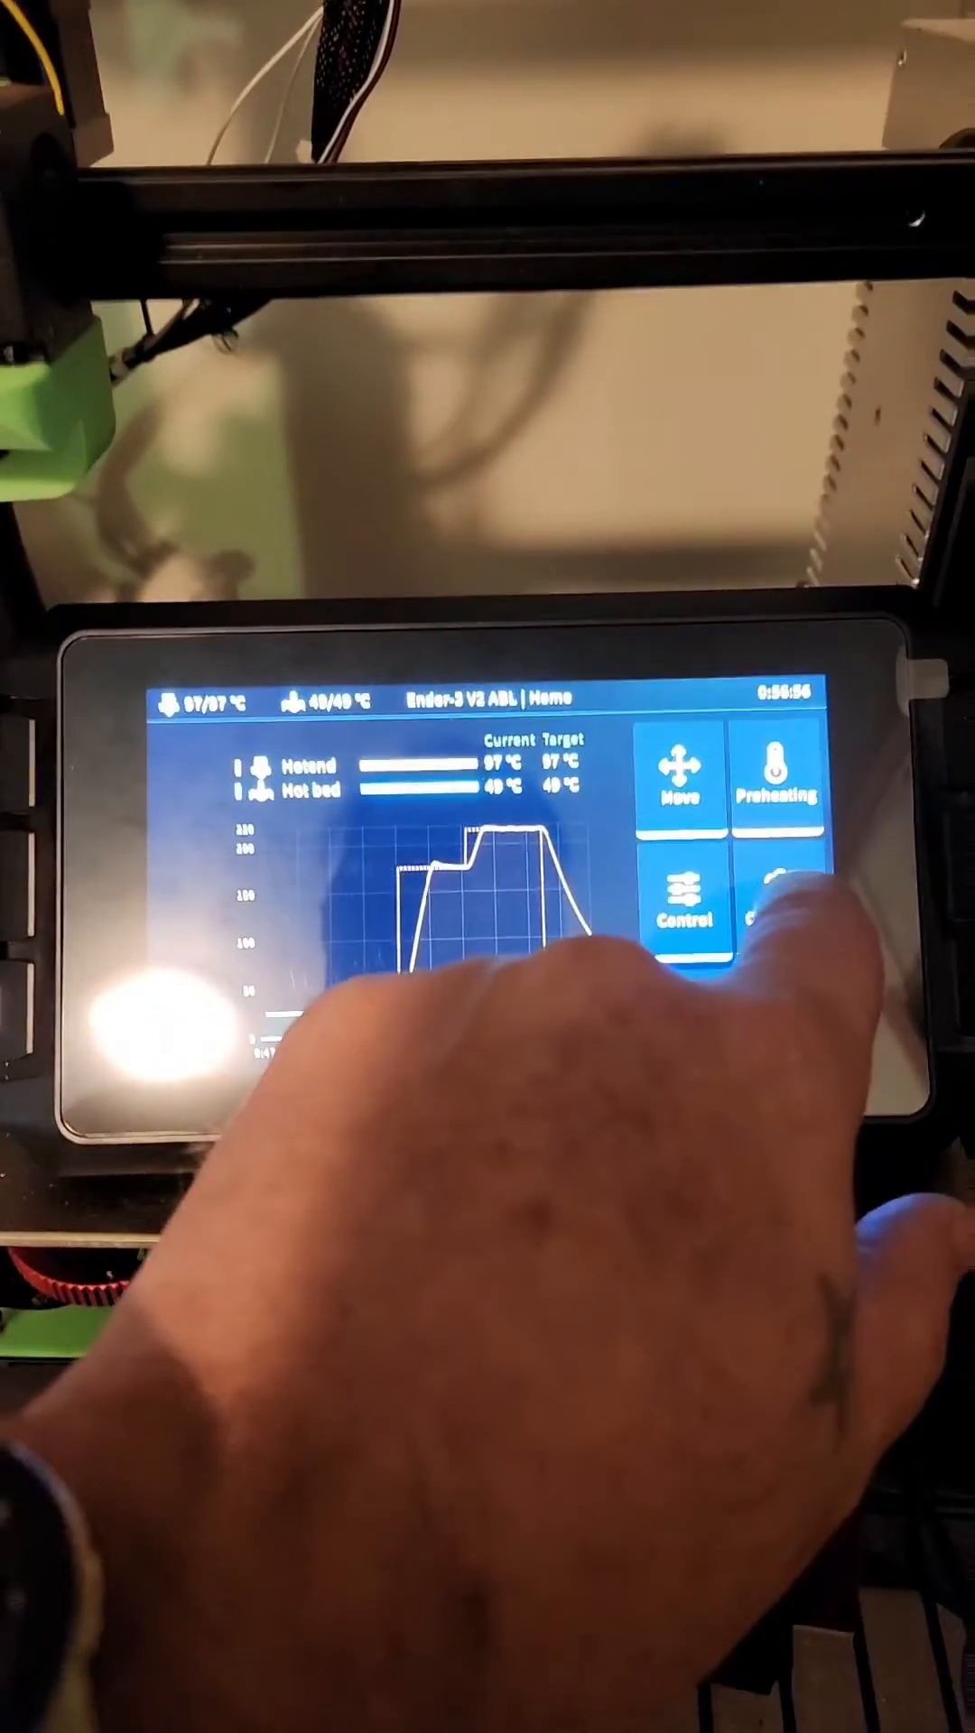
Browse the installed plugins, then open Manage Printers for the Creality Ender-3 Pro.
left_click(773, 917)
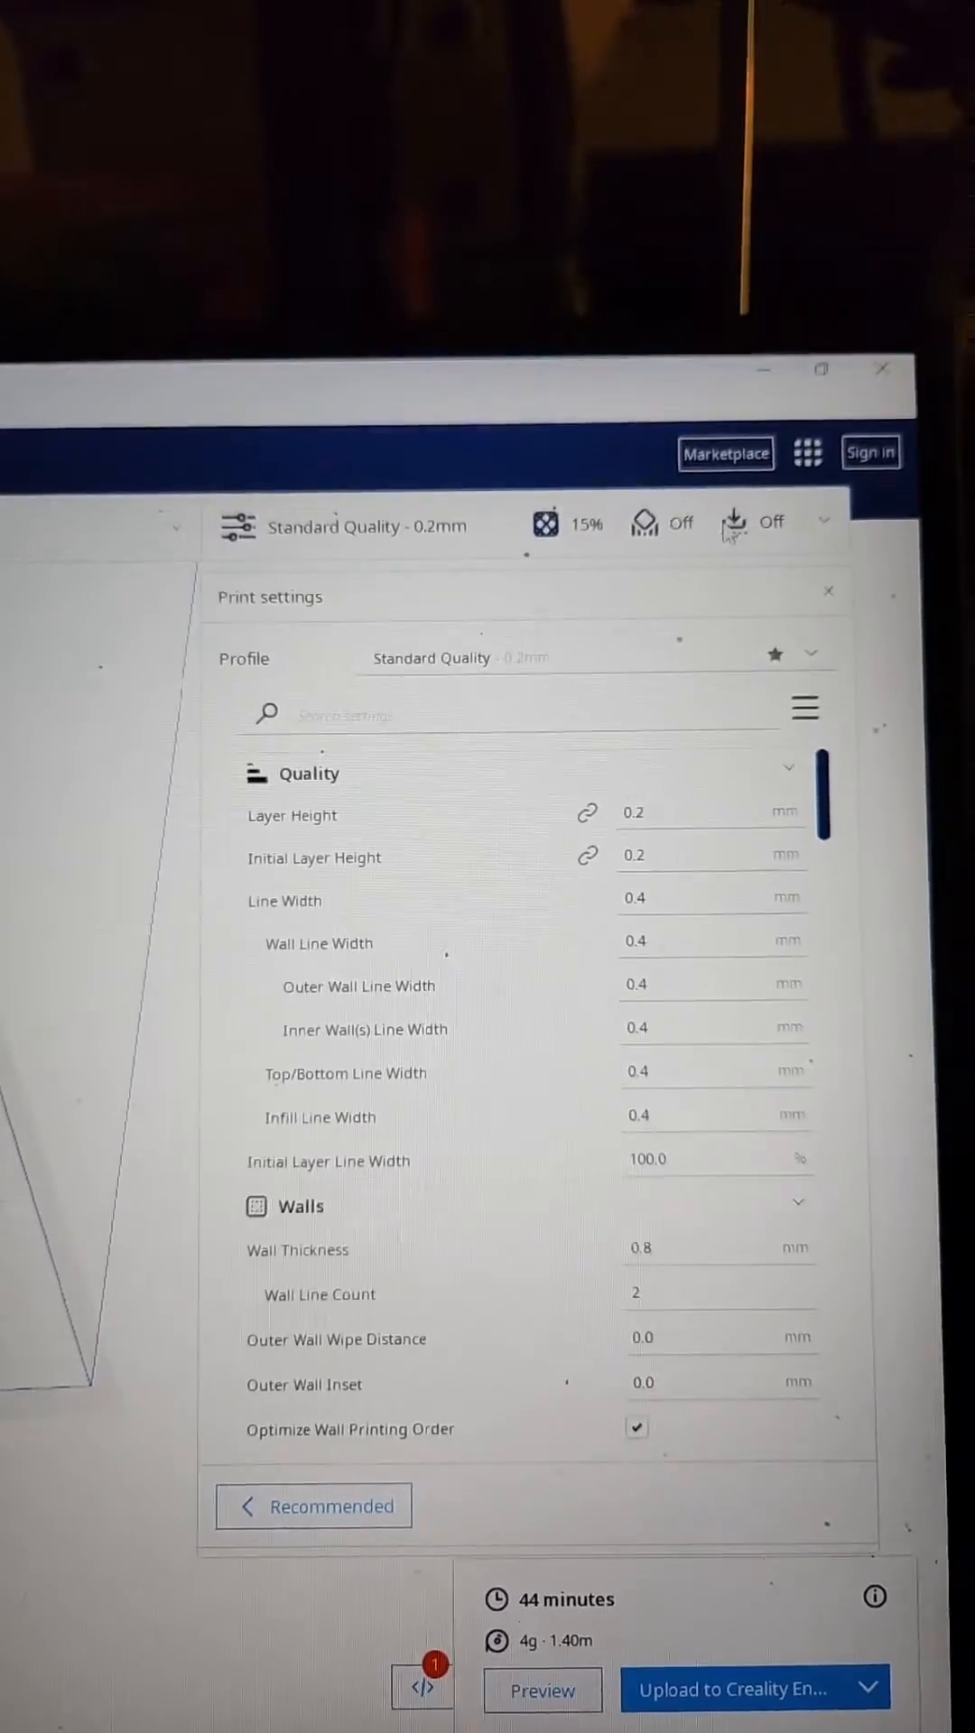
left_click(726, 454)
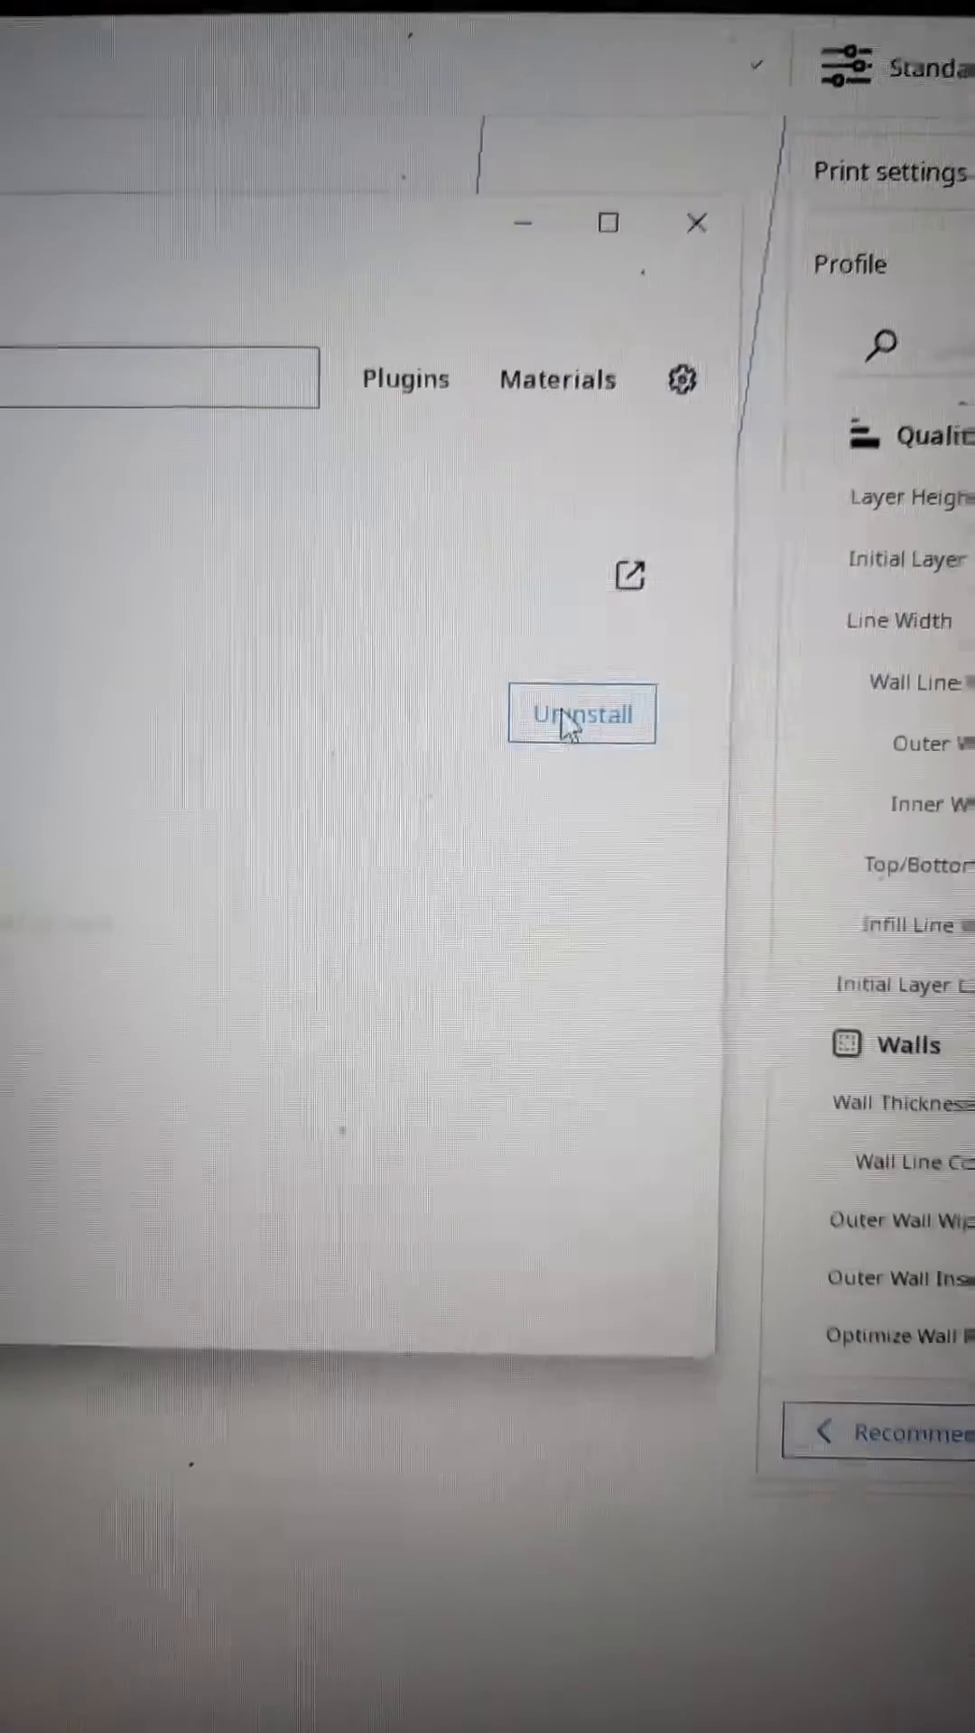
left_click(695, 222)
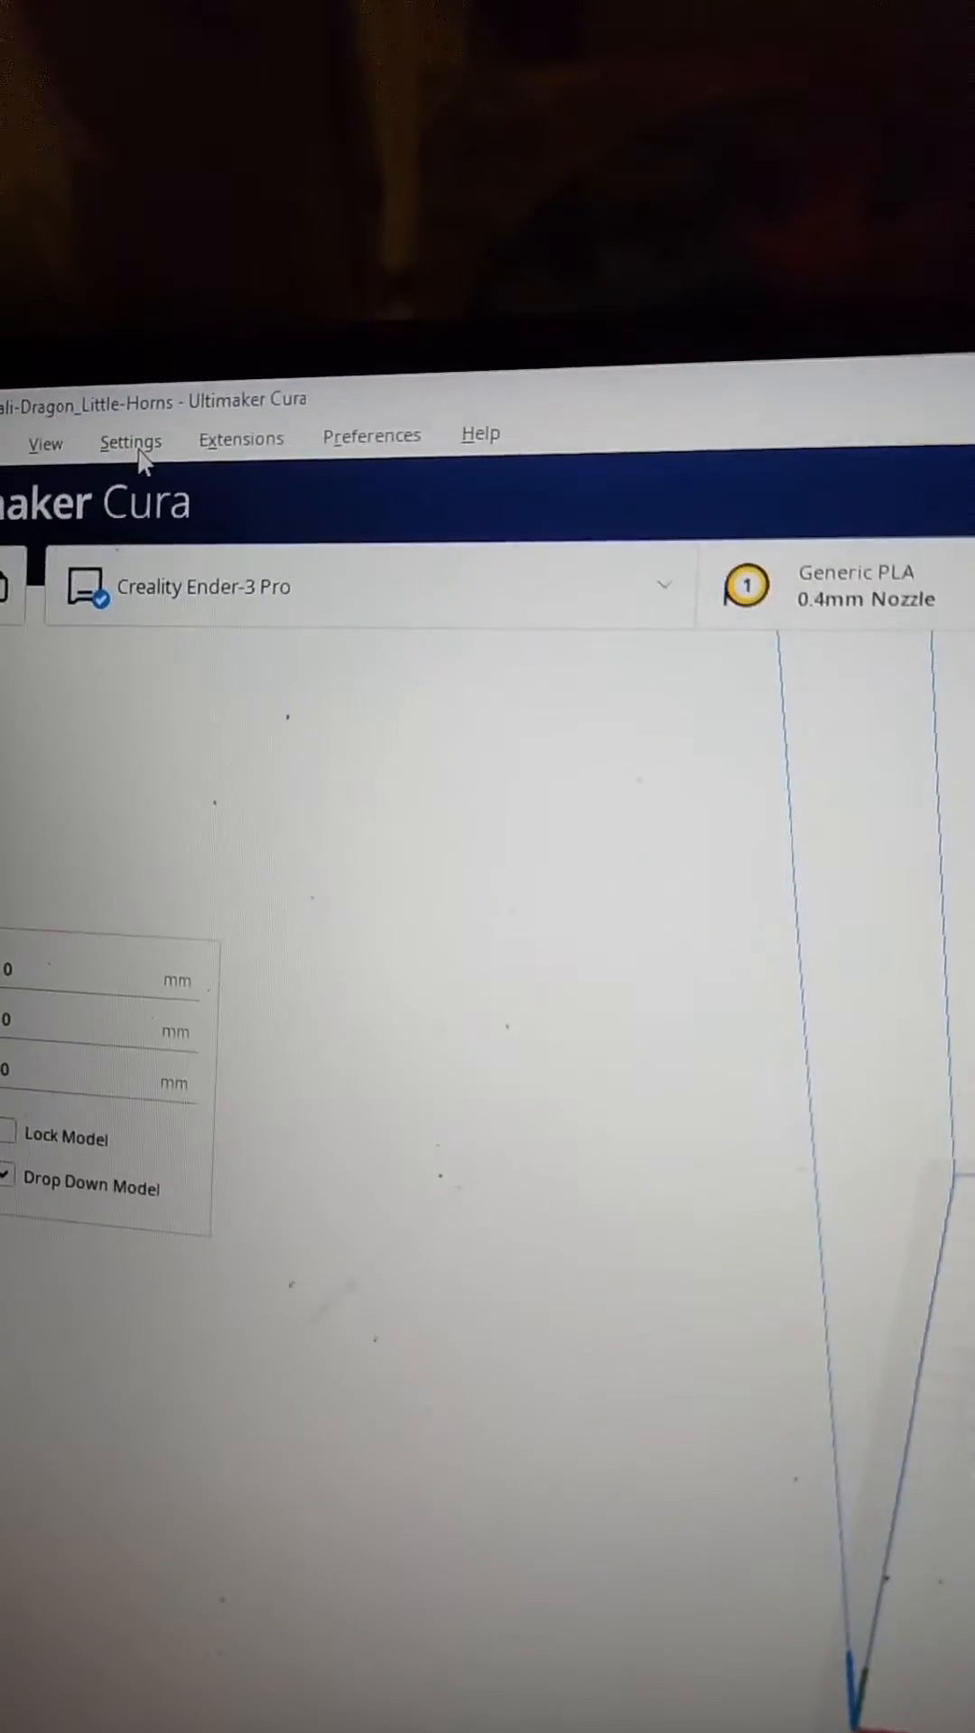
left_click(130, 441)
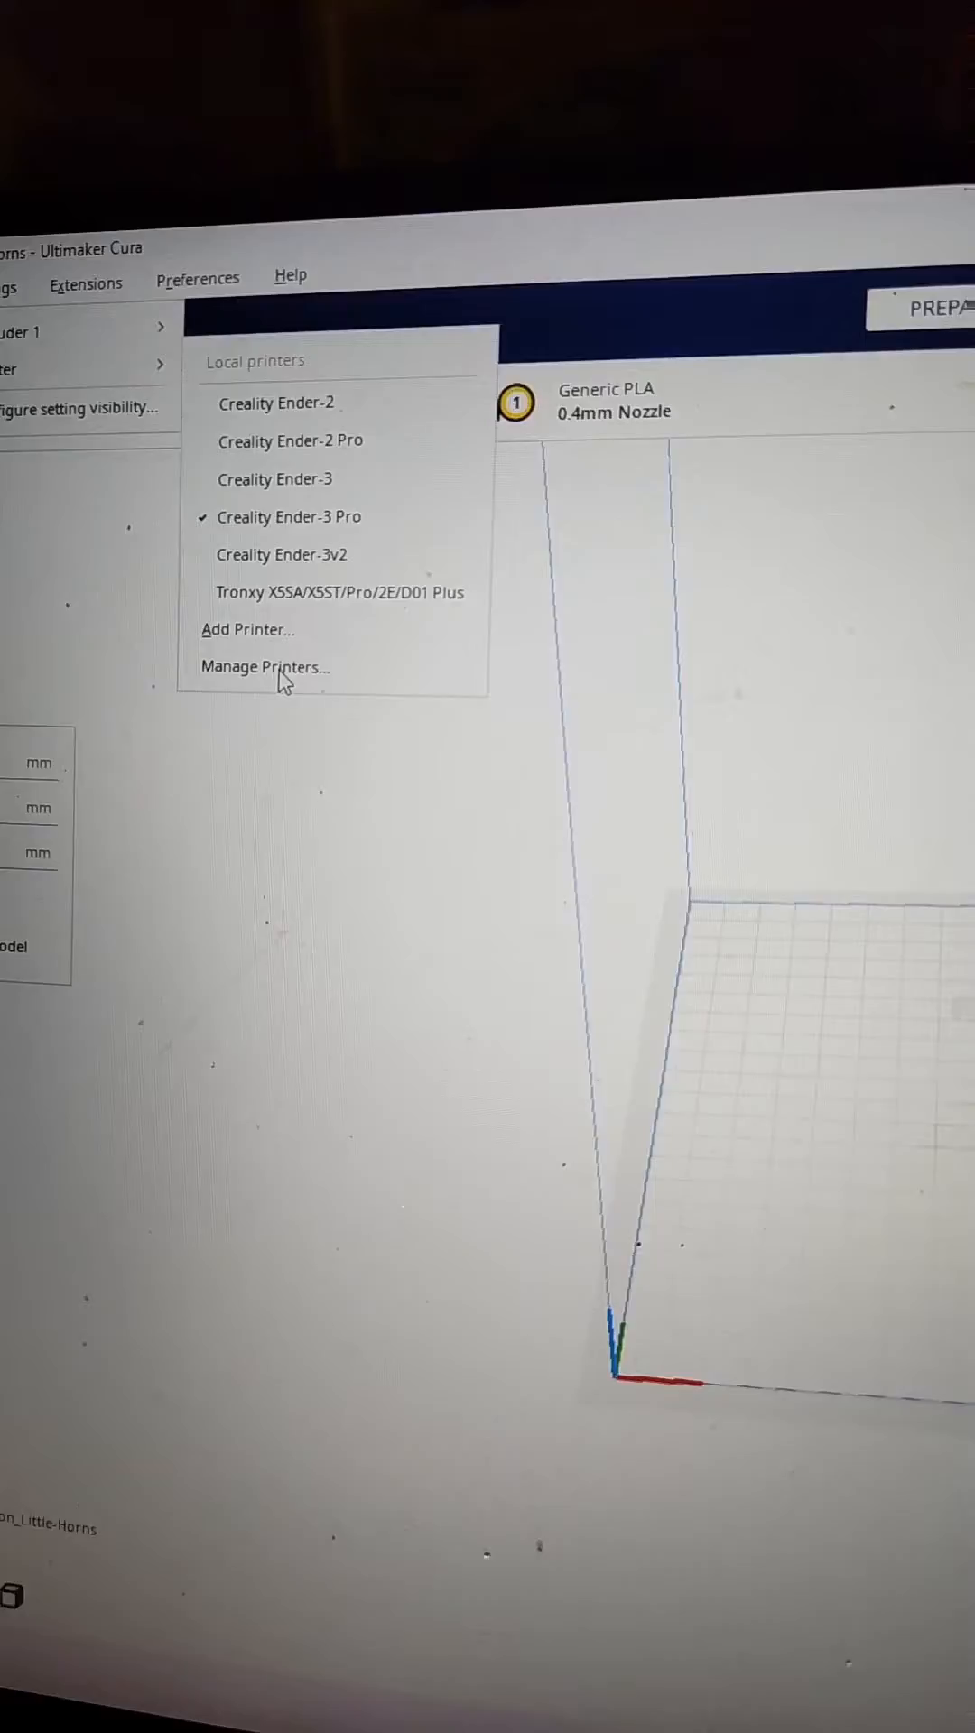
left_click(261, 666)
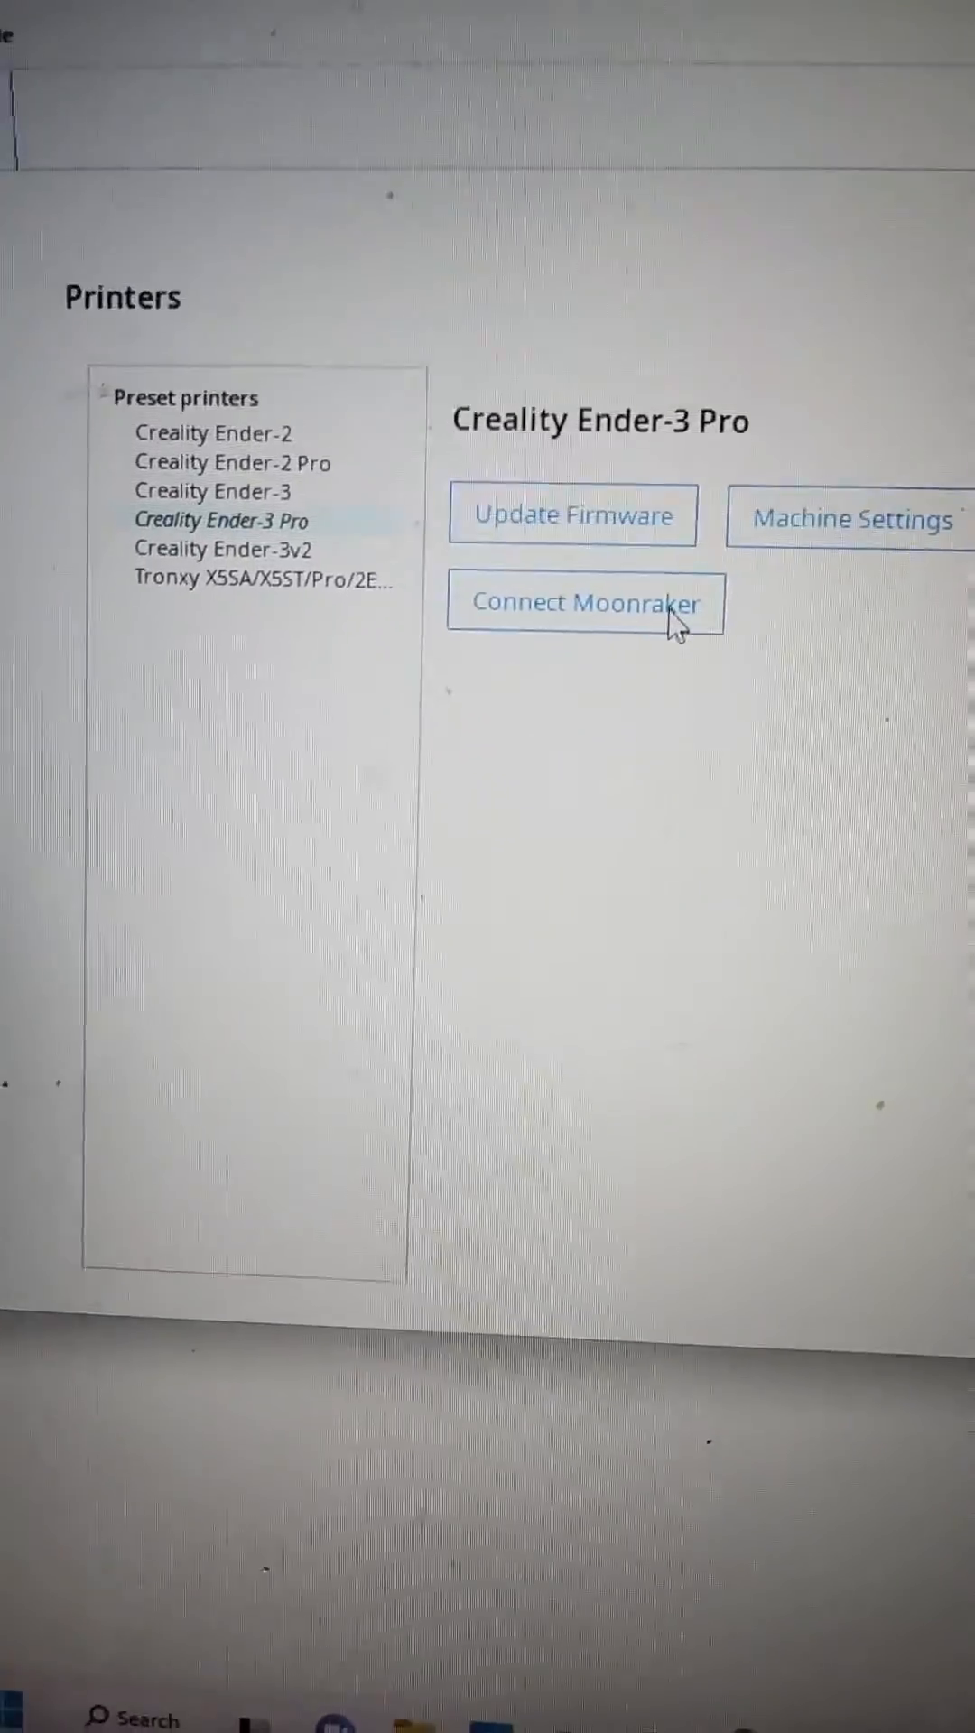
Connect the Ender-3 Pro through Moonraker using the Sonic Pad's IP, then close Preferences.
left_click(584, 604)
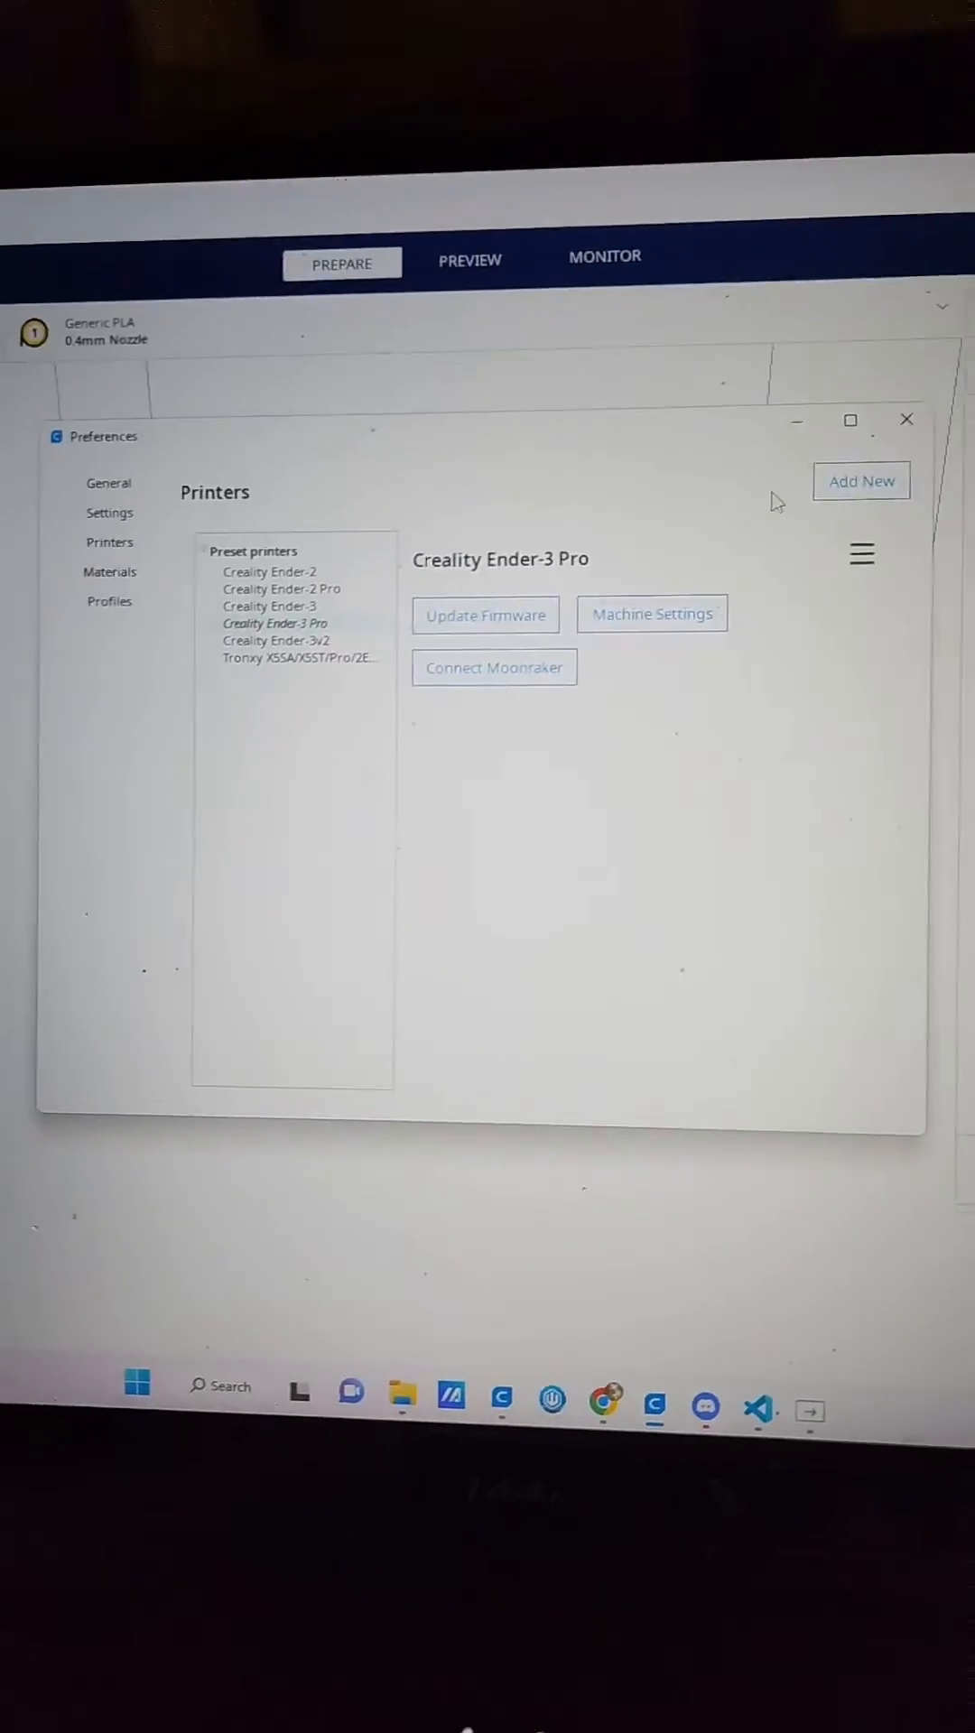
left_click(906, 420)
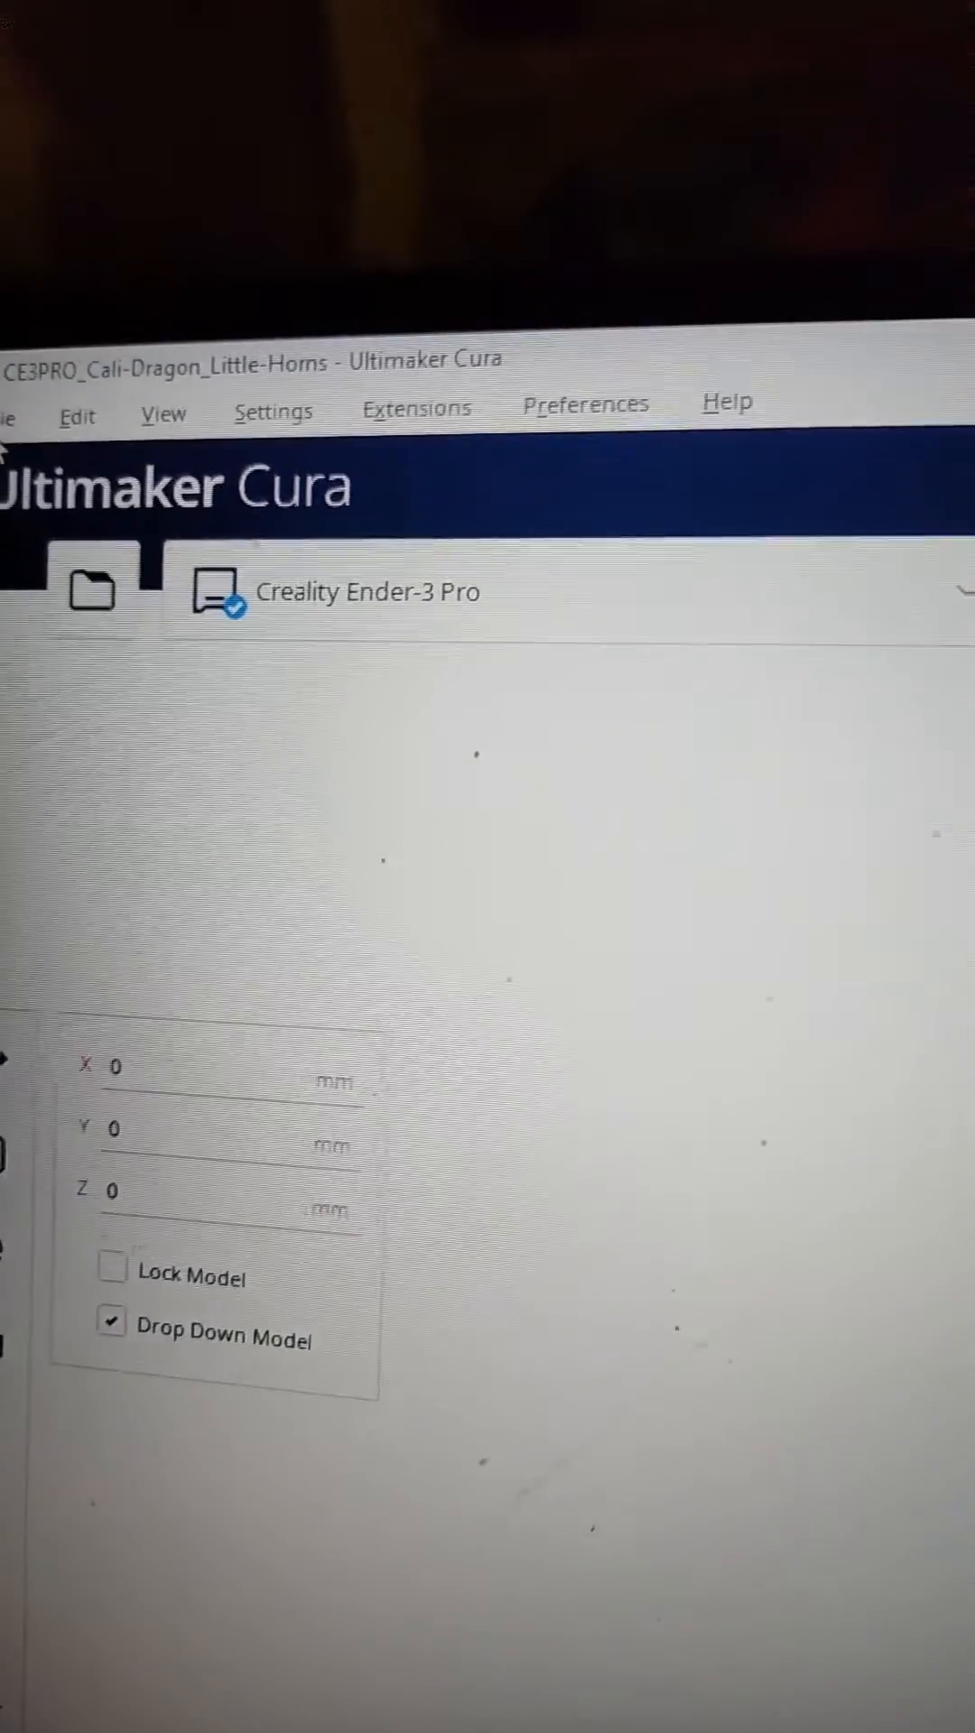
Upload the sliced Cali-Dragon to the Ender-3 Pro with Start print job enabled.
left_click(11, 414)
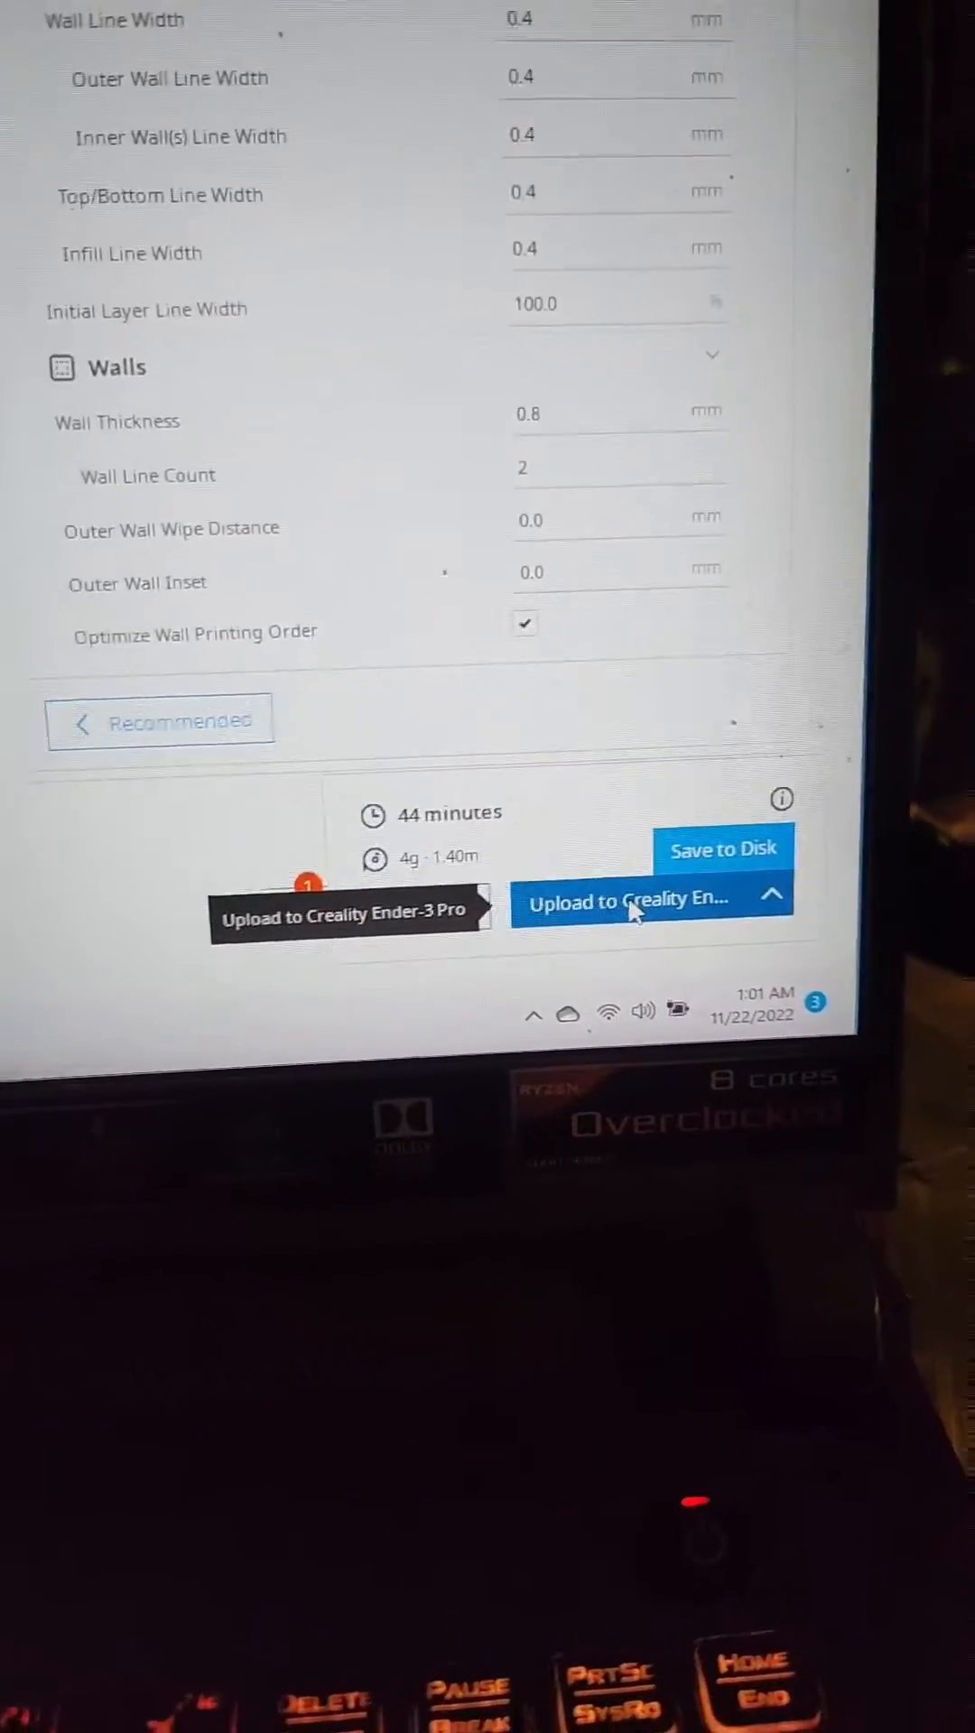
left_click(772, 892)
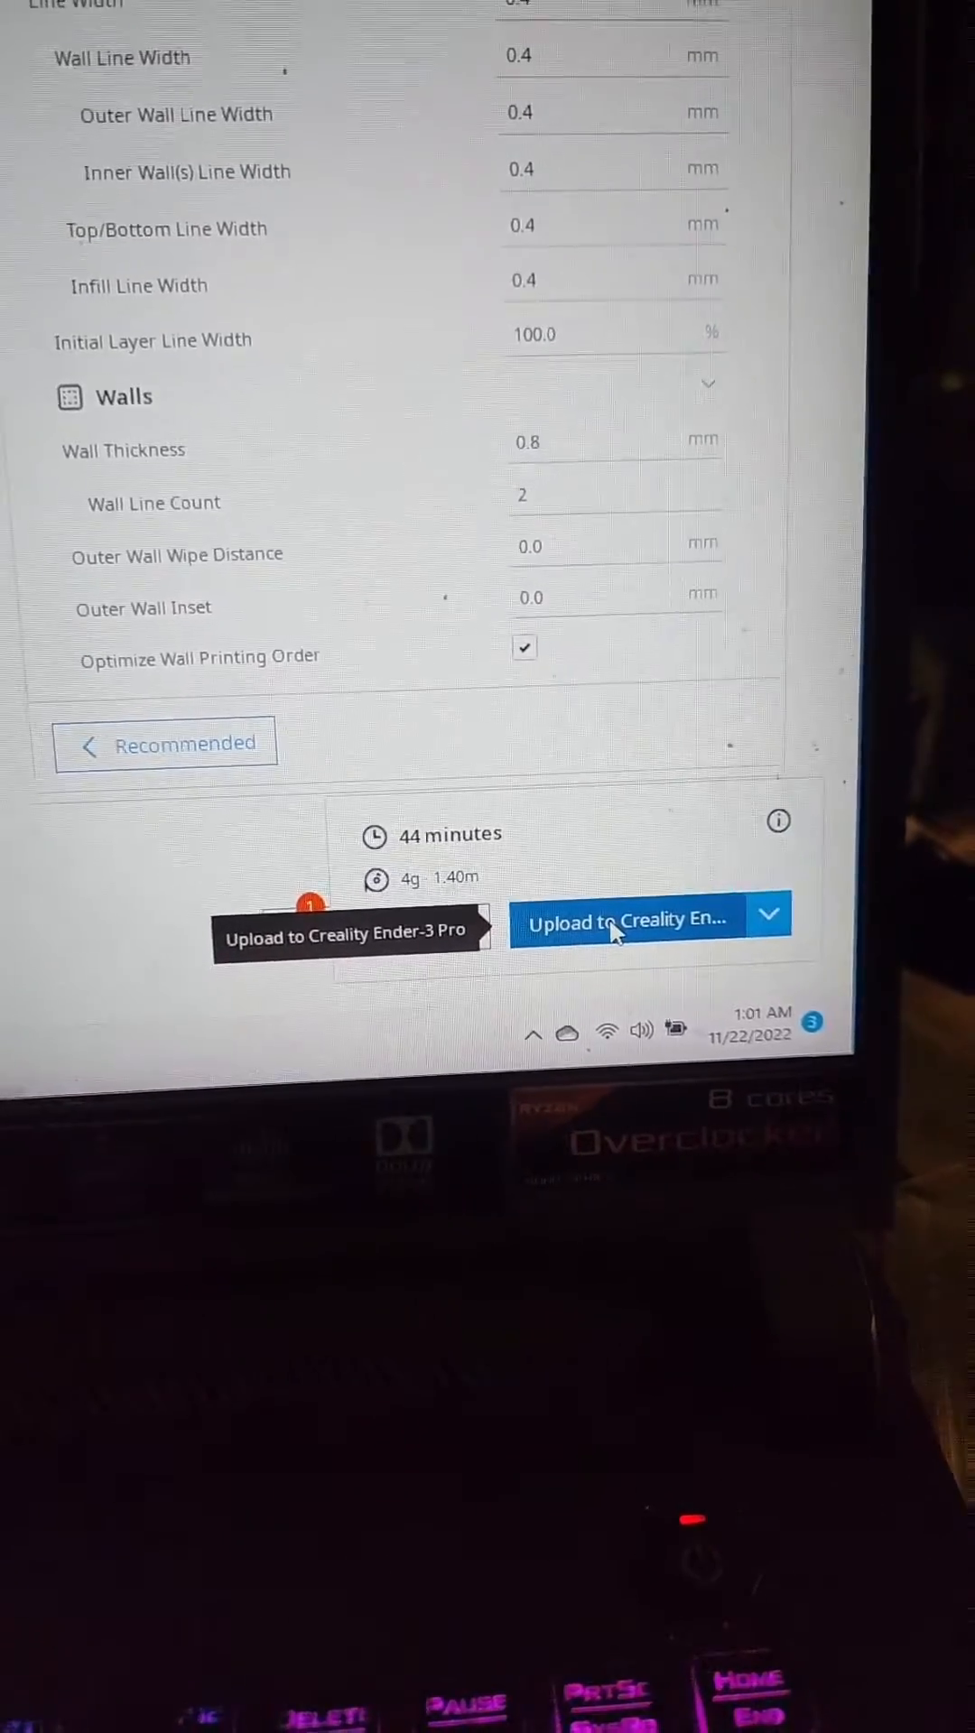
left_click(624, 922)
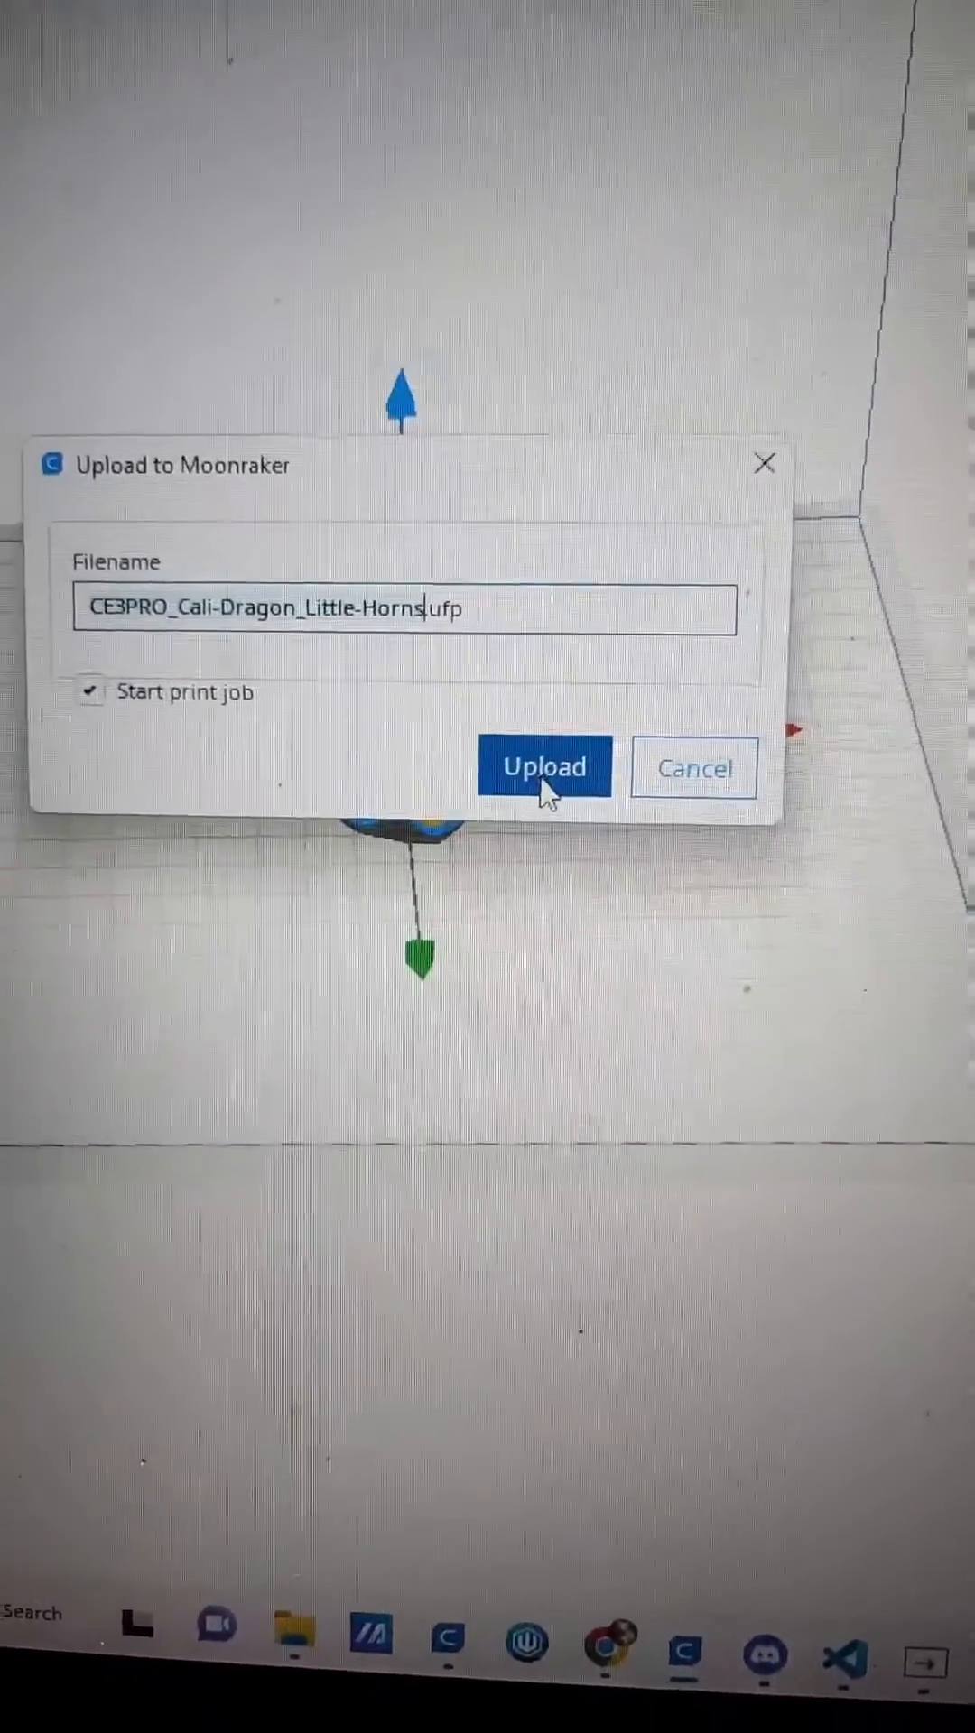
left_click(544, 768)
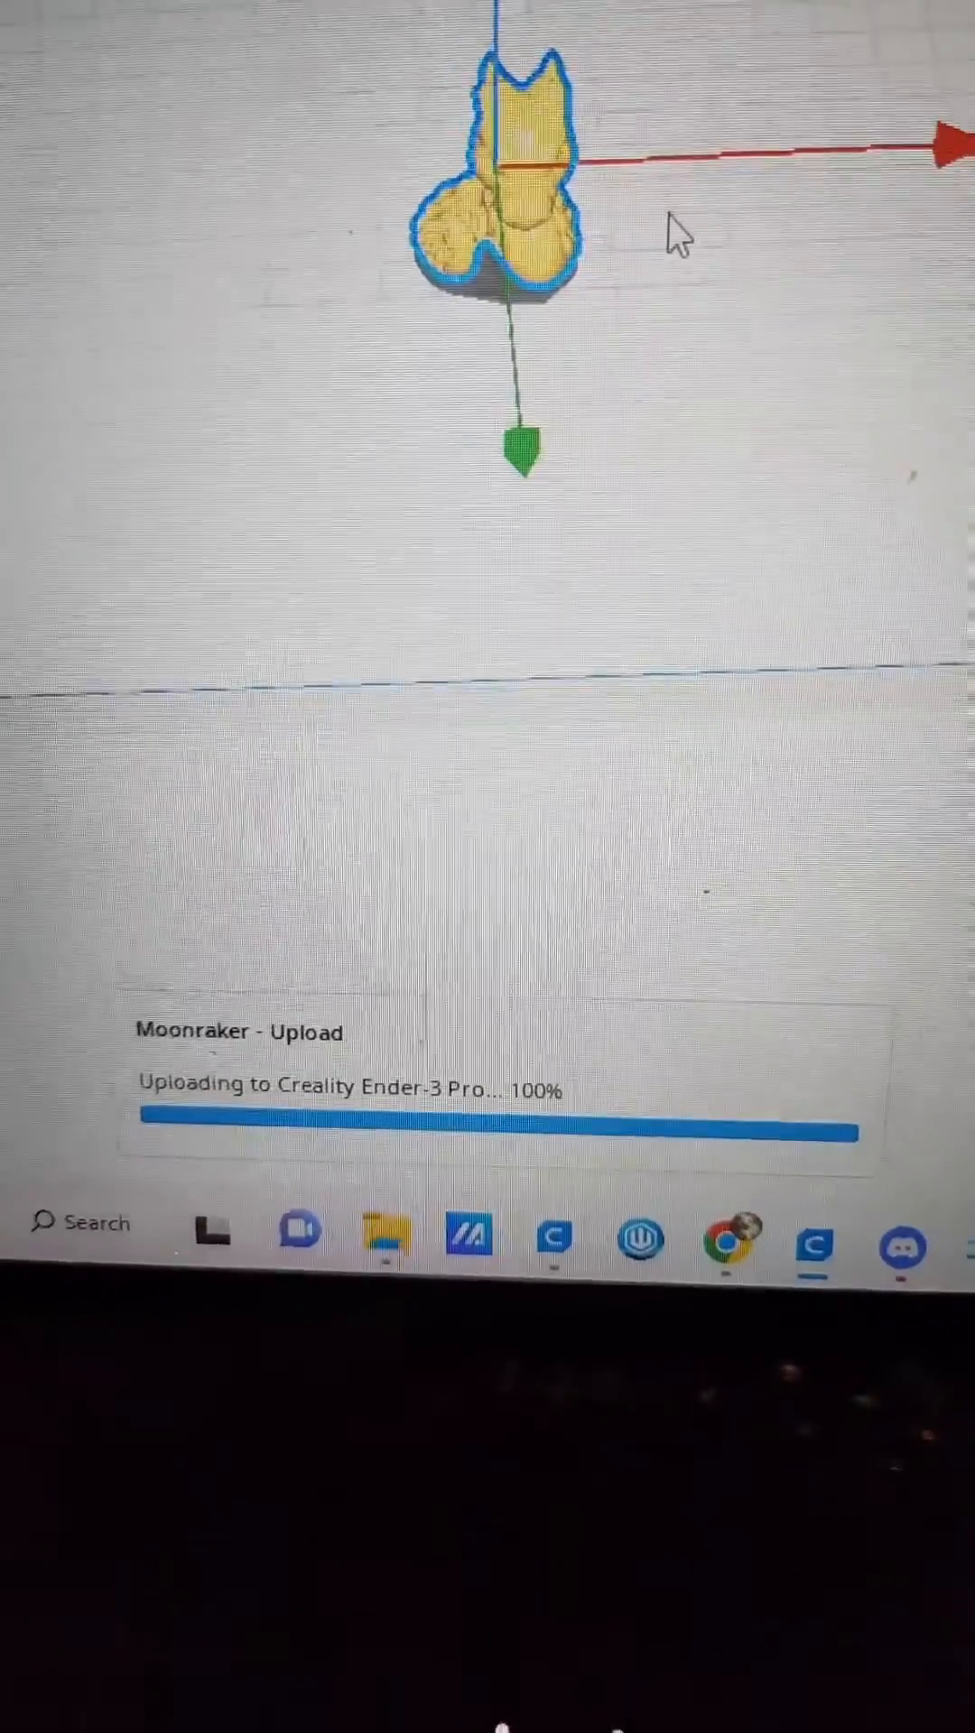